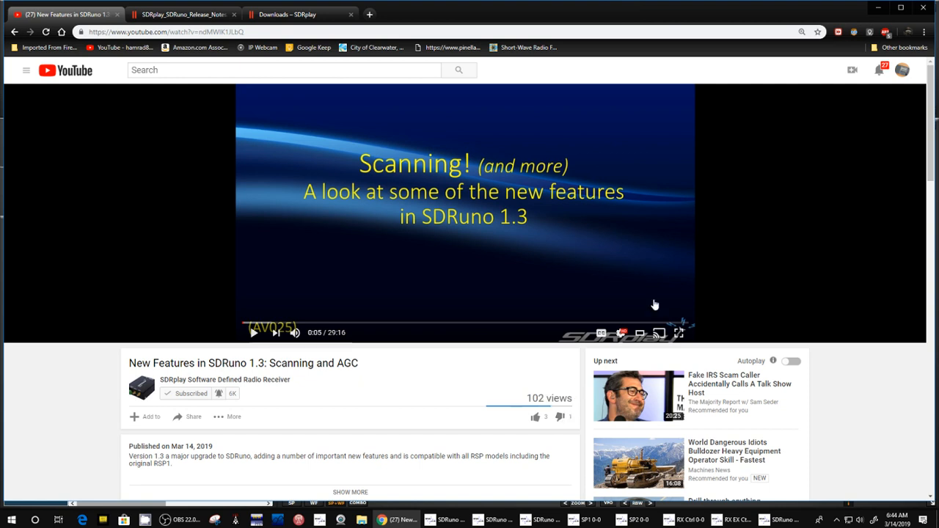
mouse_move(444, 232)
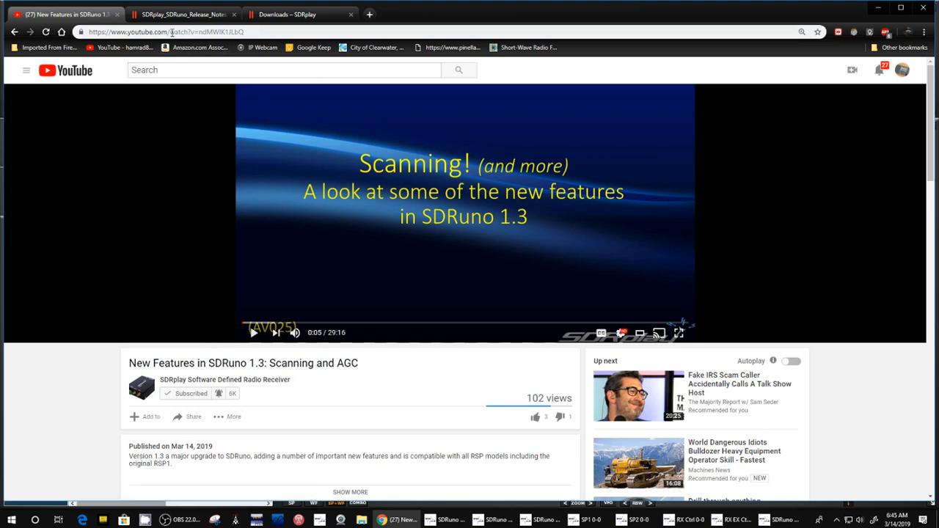
Show the SDRplay downloads page listing SDRuno 1.3, the user manual and release notes.
click(182, 15)
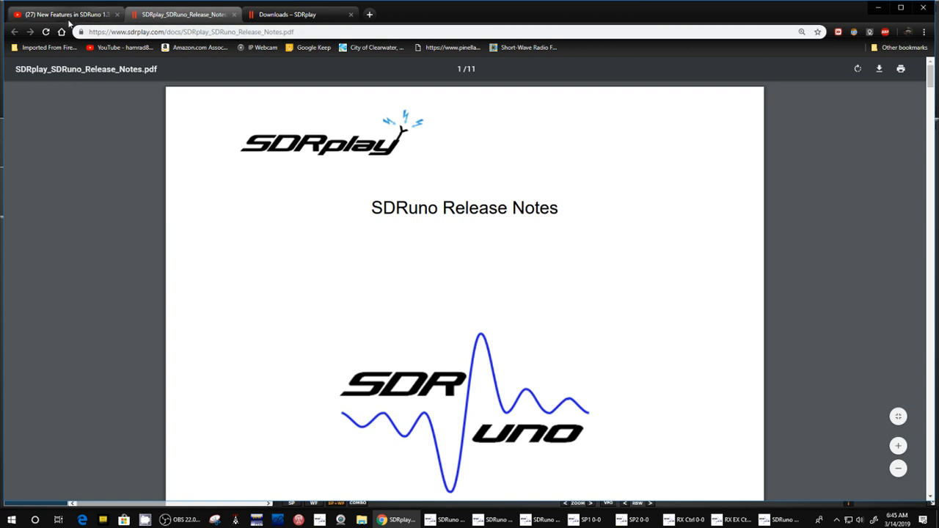
mouse_move(377, 261)
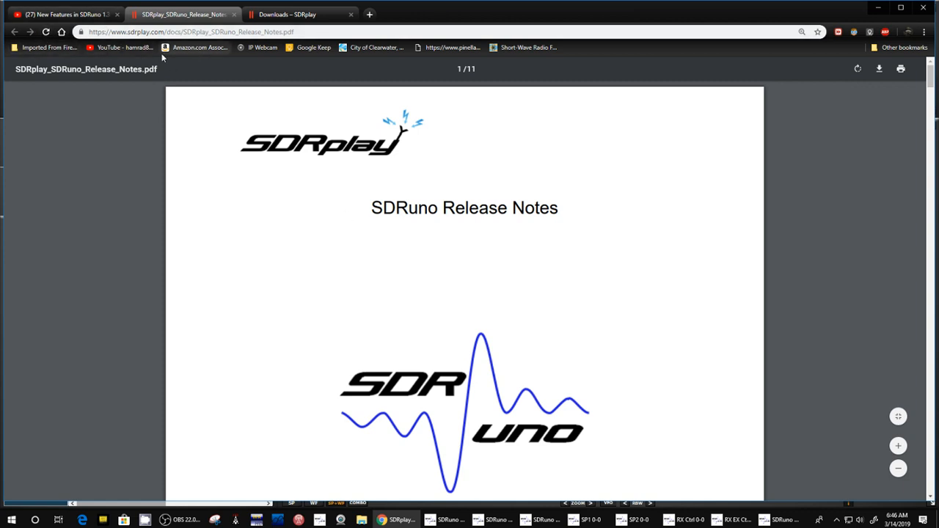
click(297, 15)
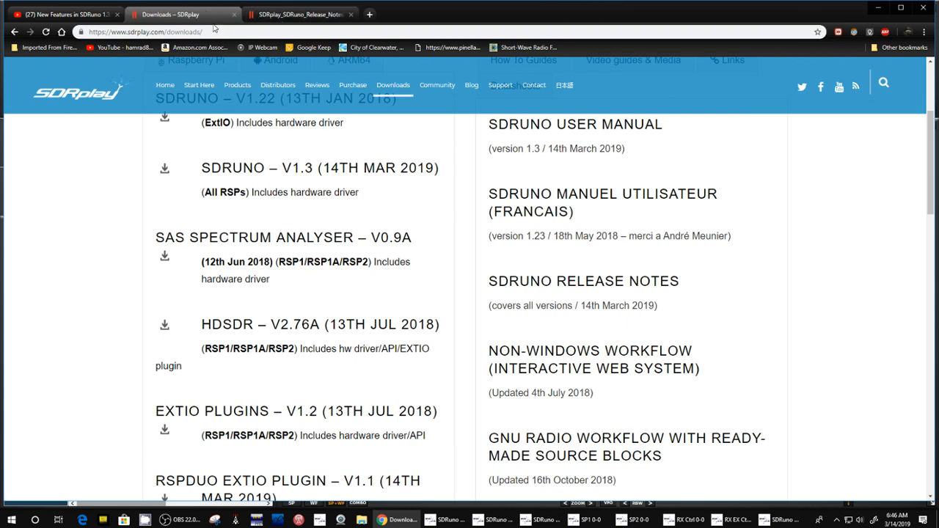
mouse_move(218, 204)
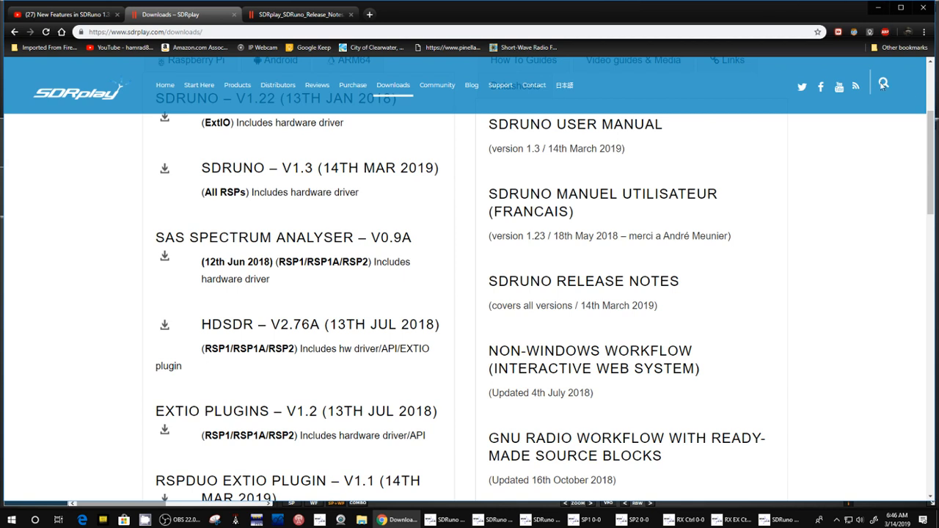
click(393, 84)
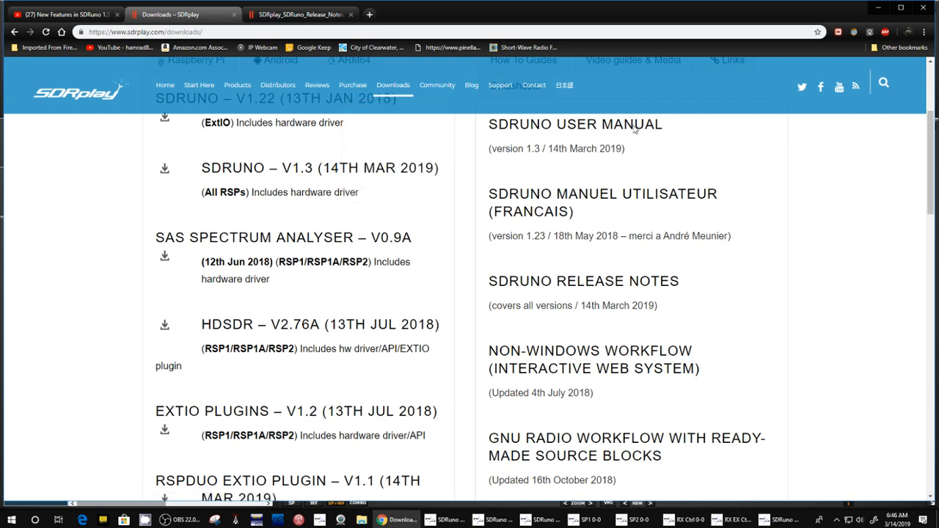
mouse_move(615, 164)
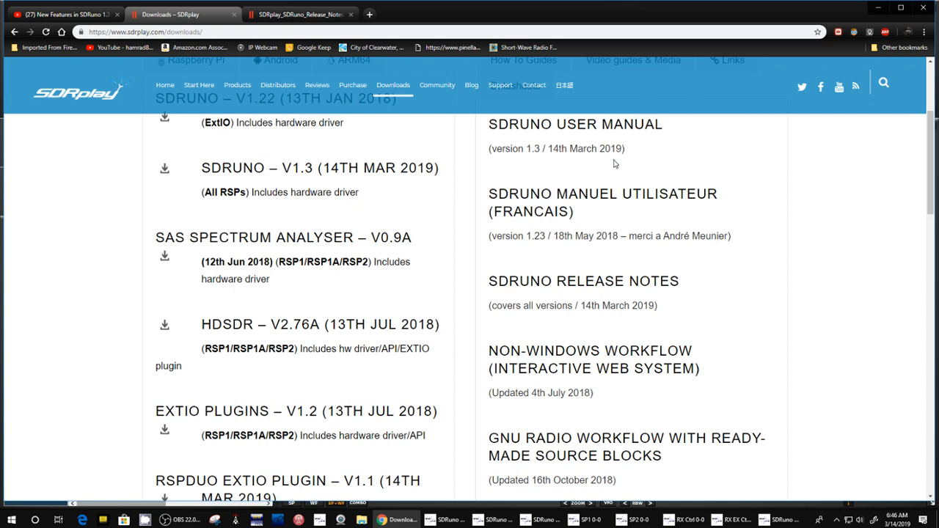
mouse_move(737, 302)
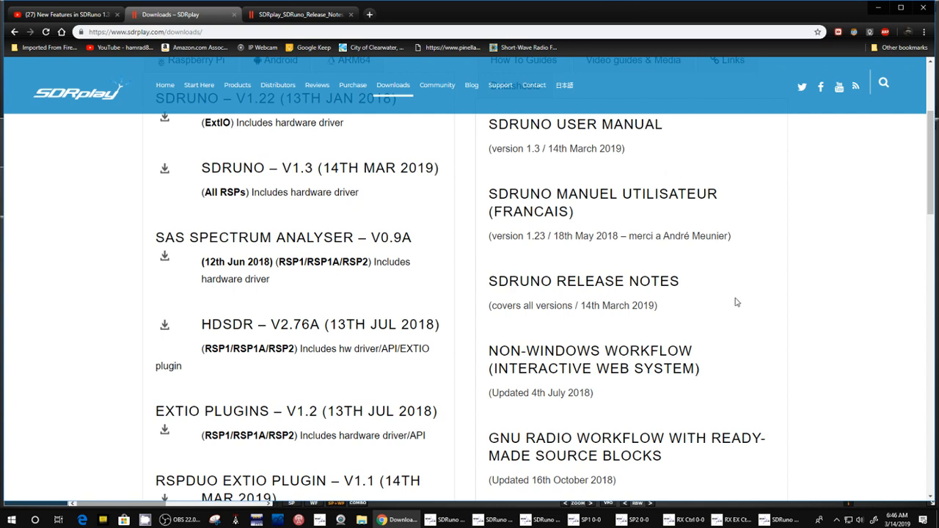
mouse_move(534, 294)
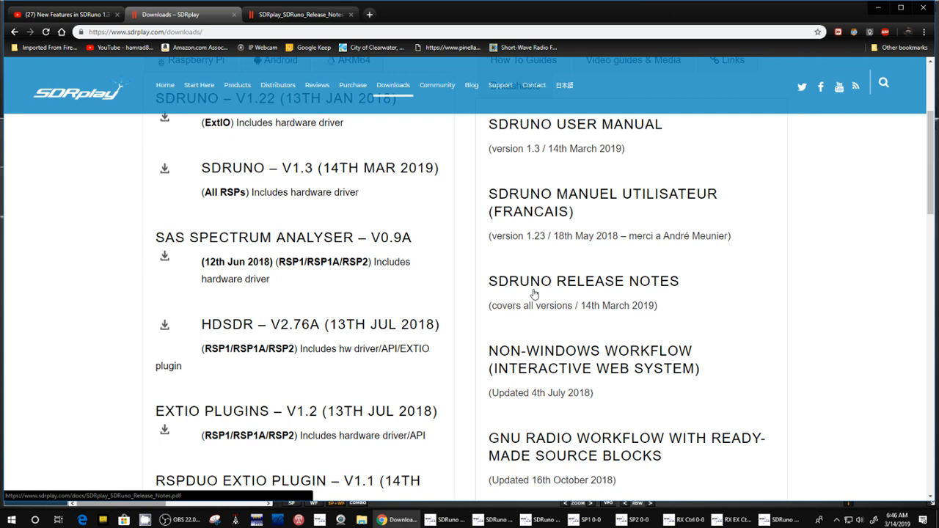
mouse_move(666, 317)
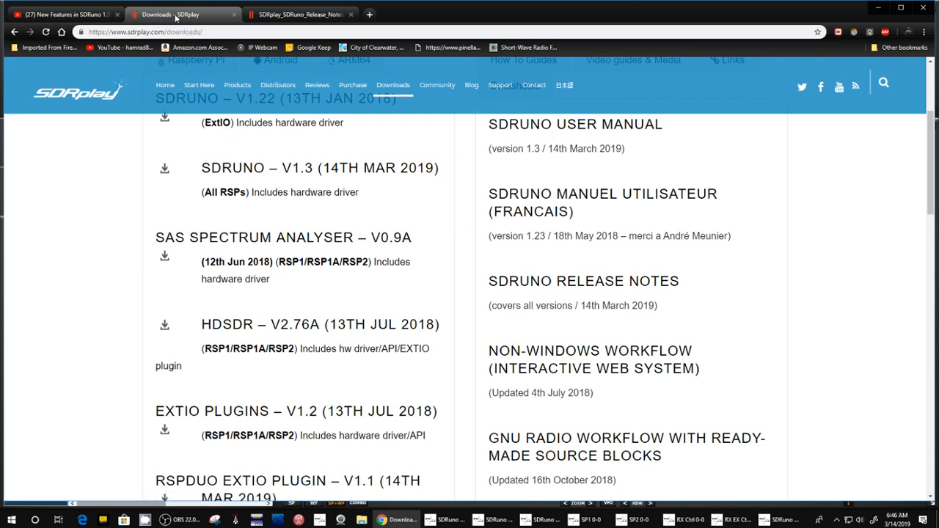
Read the release notes' version 1.3 Added and Changed sections.
click(299, 14)
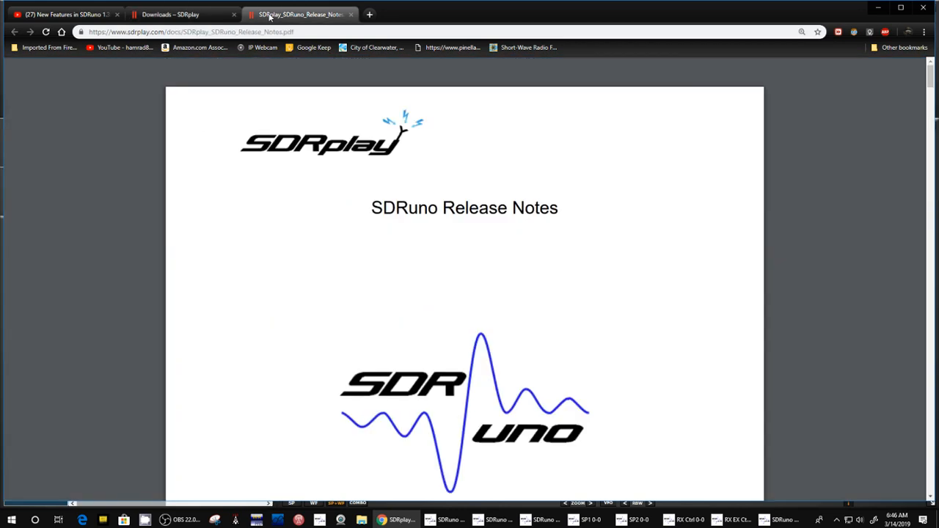
scroll(down, 3)
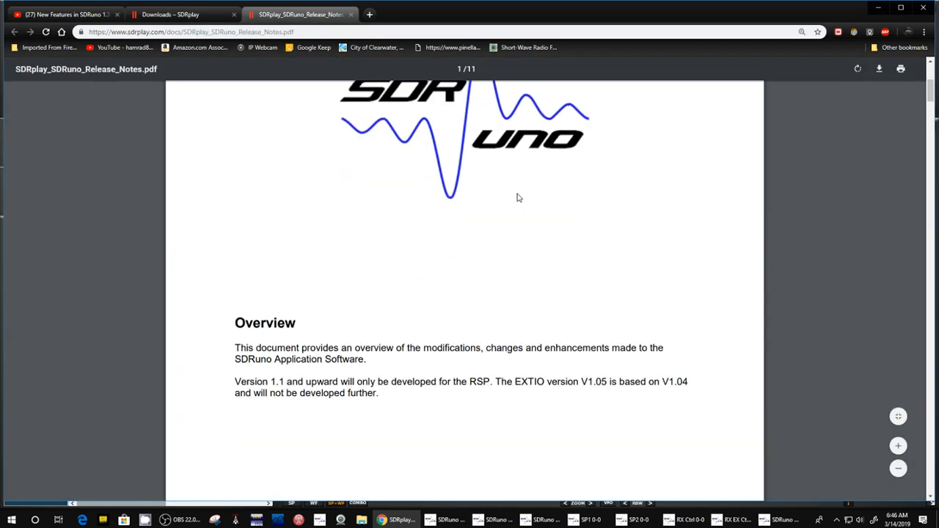
scroll(down, 3)
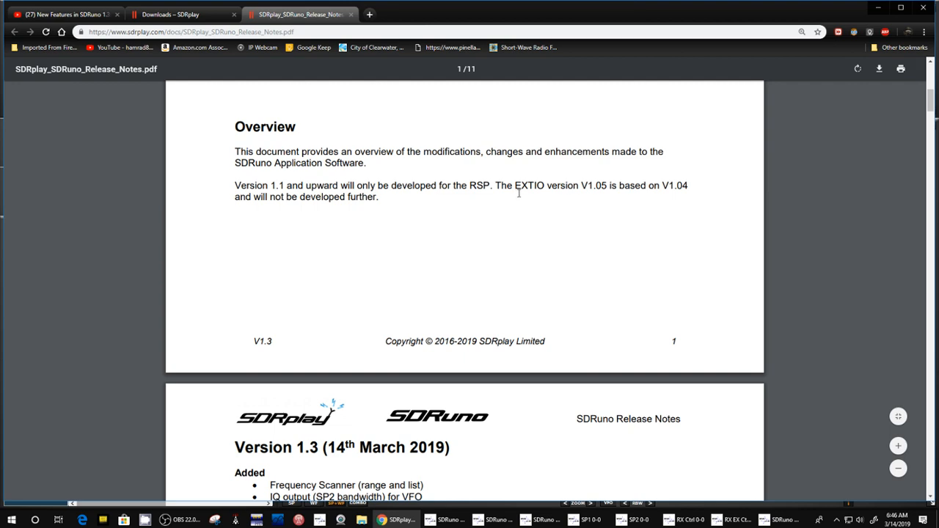
scroll(down, 3)
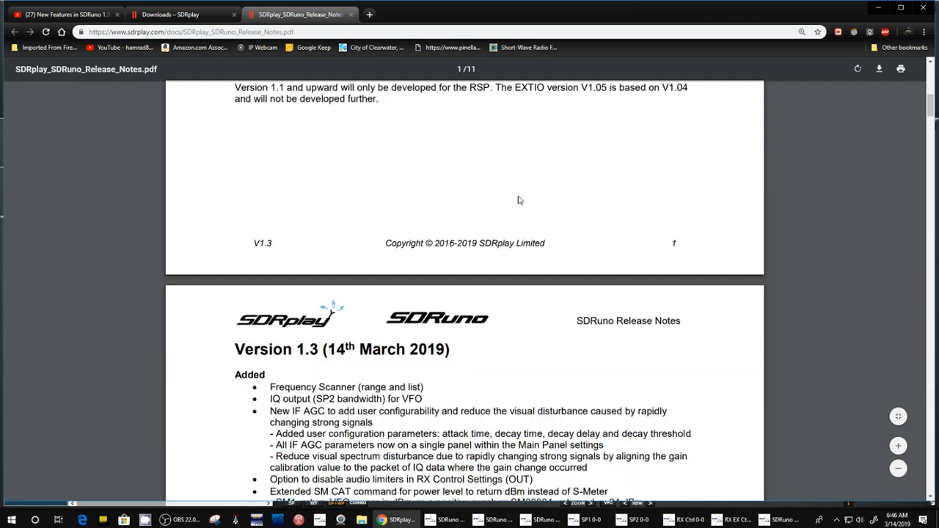
scroll(down, 3)
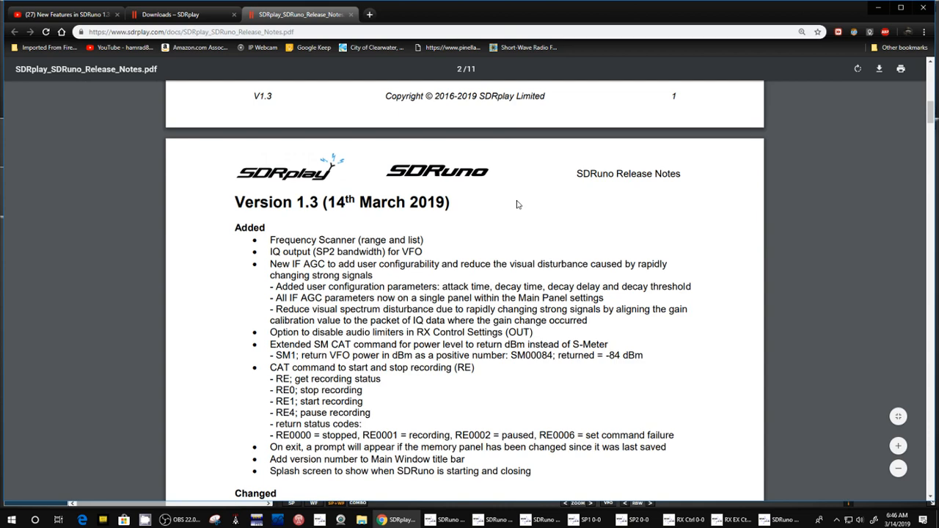
scroll(down, 3)
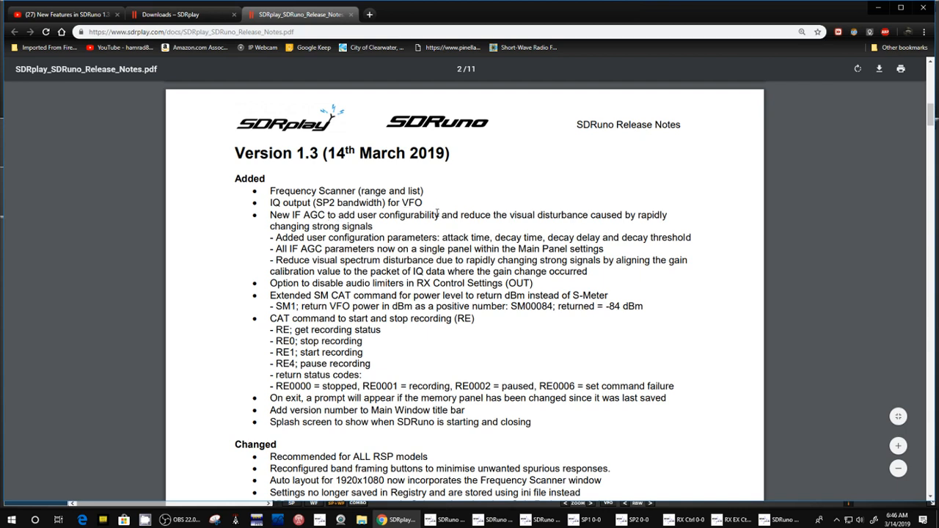
mouse_move(408, 361)
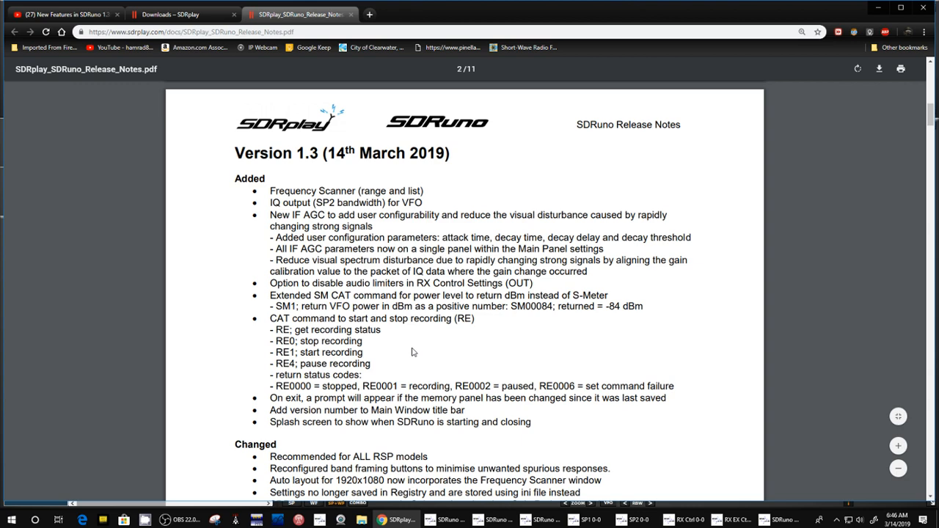
mouse_move(415, 348)
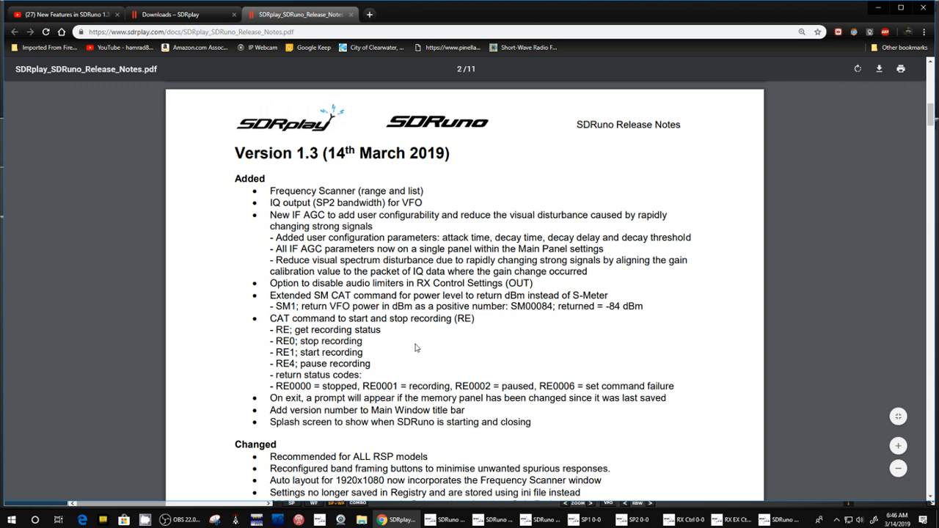
Read the 1.3 Fixed and Known Issues sections, then return to the SDRuno receiver.
scroll(down, 3)
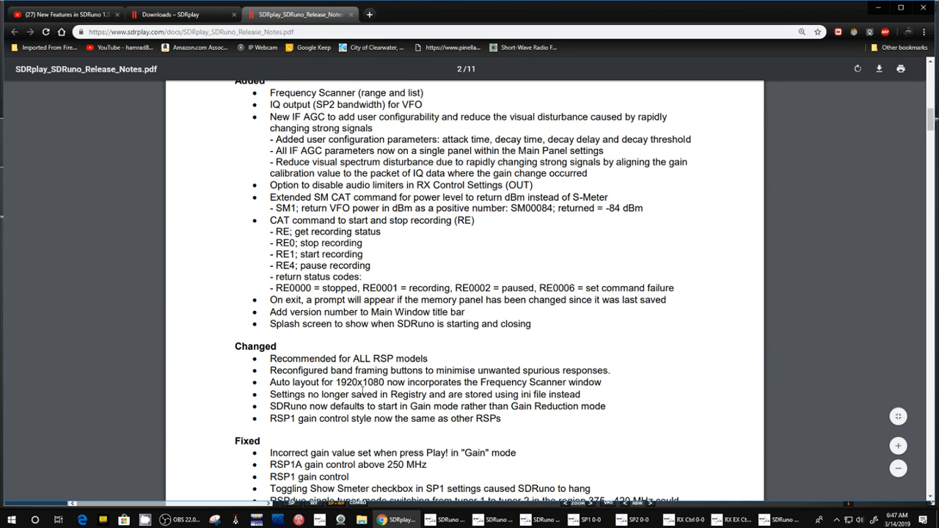
scroll(down, 3)
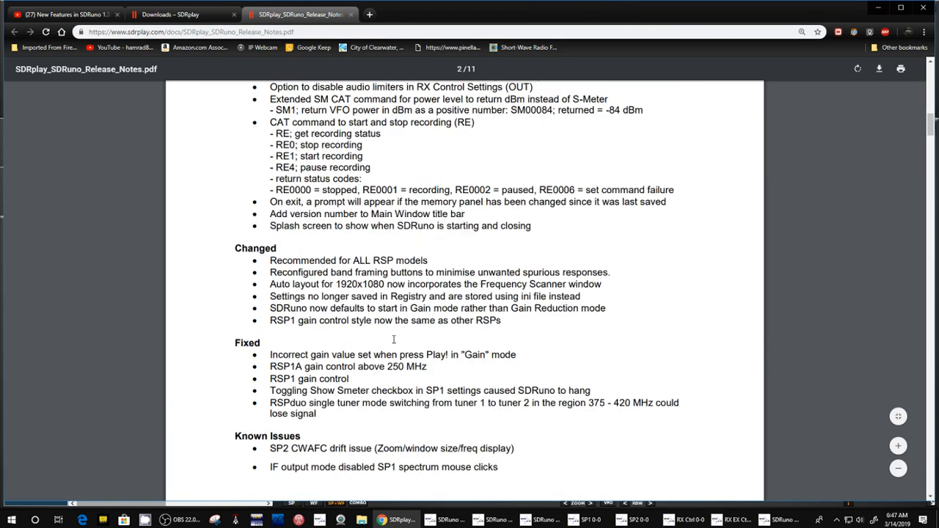
scroll(down, 3)
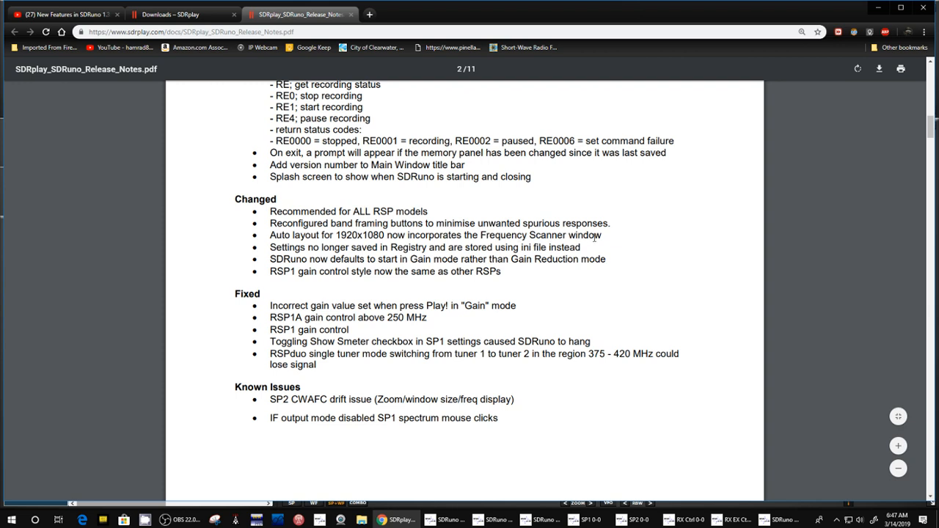
mouse_move(593, 237)
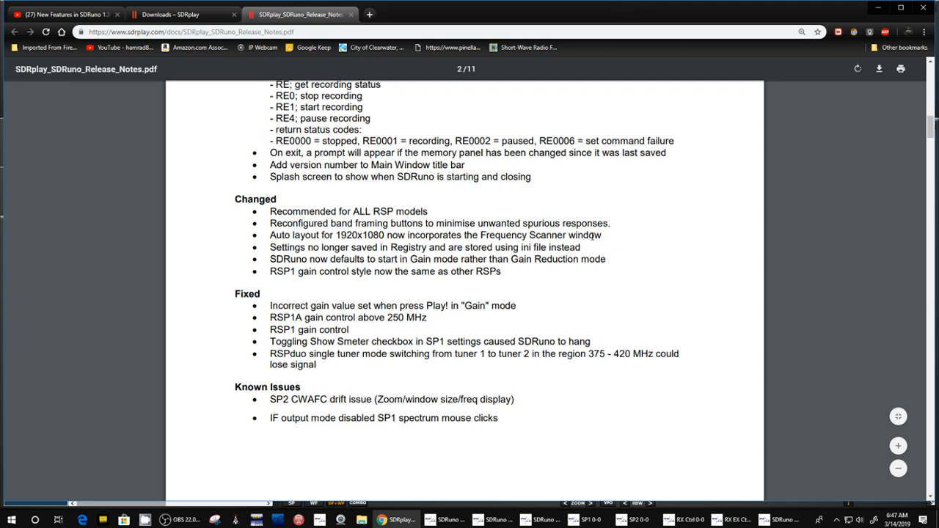
scroll(up, 3)
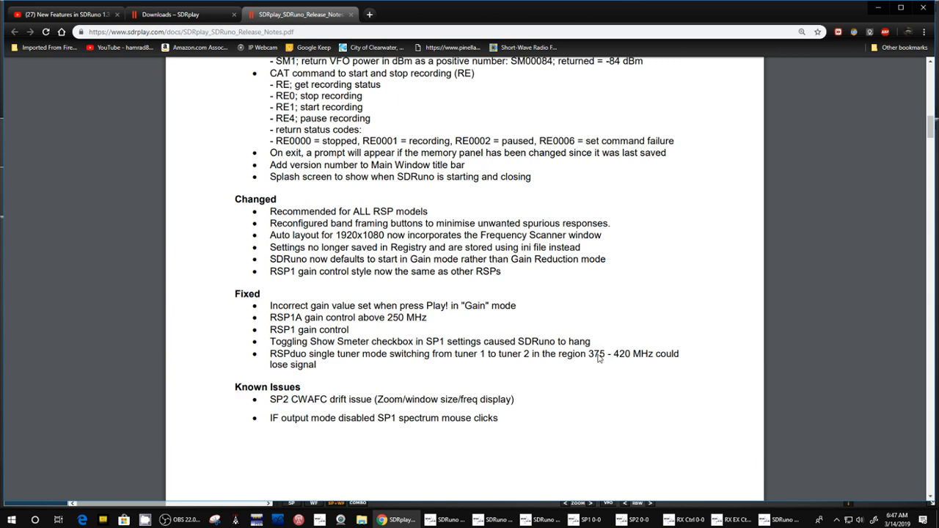
click(448, 520)
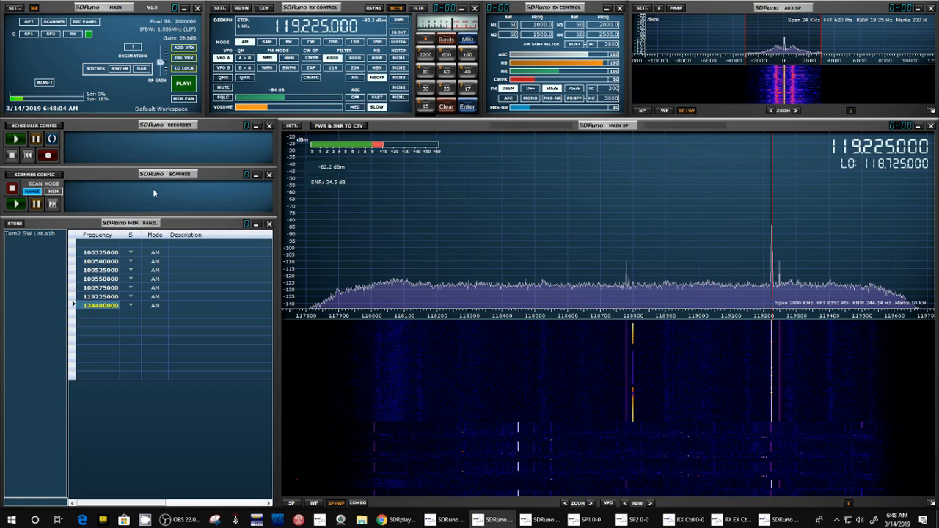
mouse_move(105, 198)
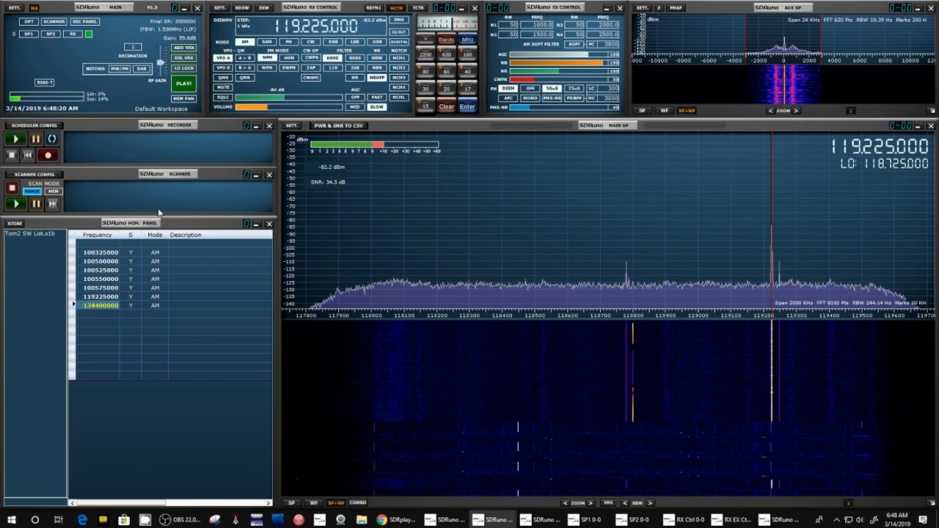
mouse_move(155, 208)
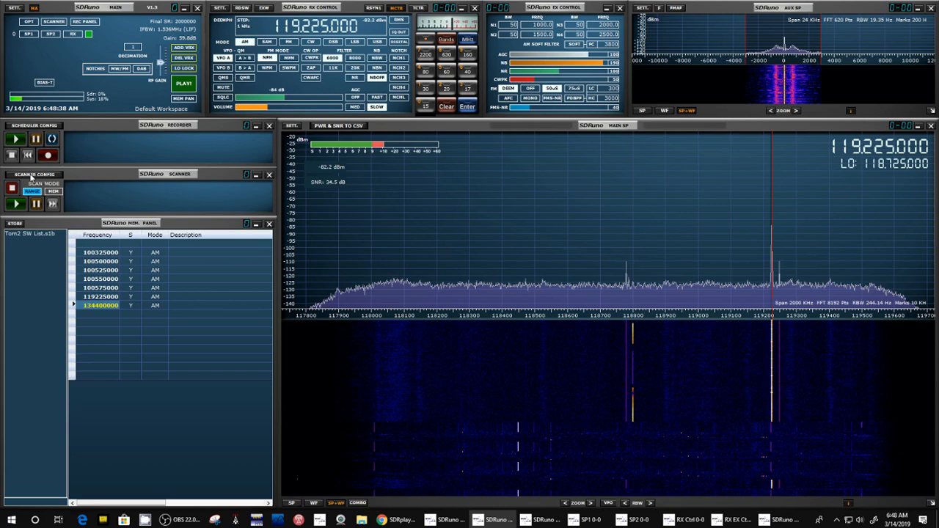
mouse_move(31, 179)
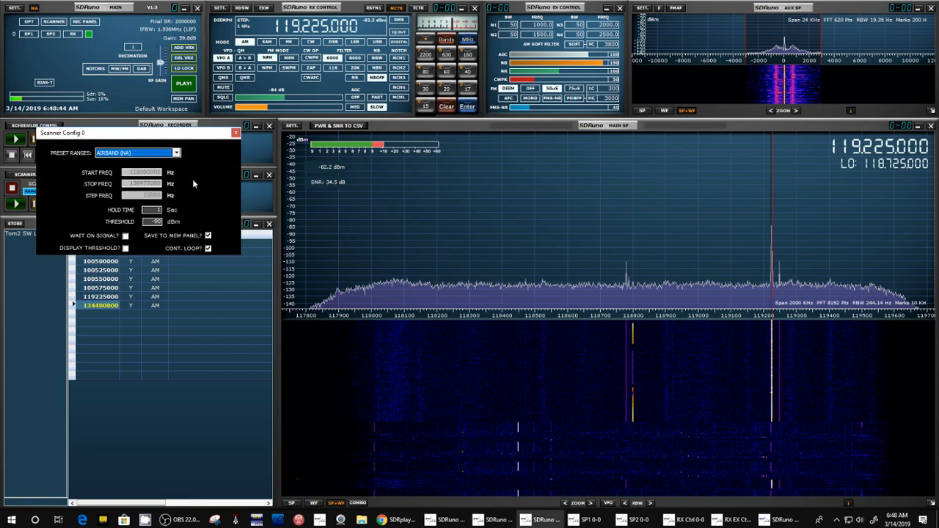
mouse_move(56, 154)
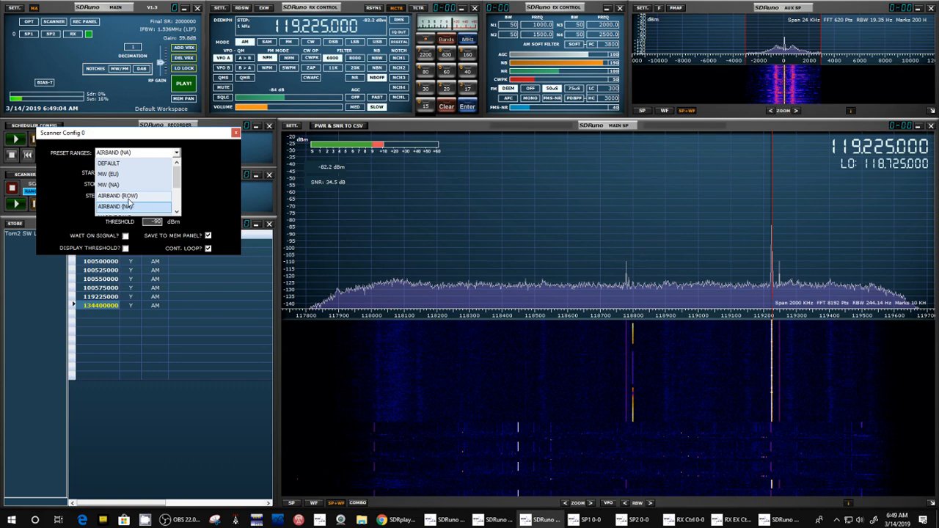
mouse_move(132, 203)
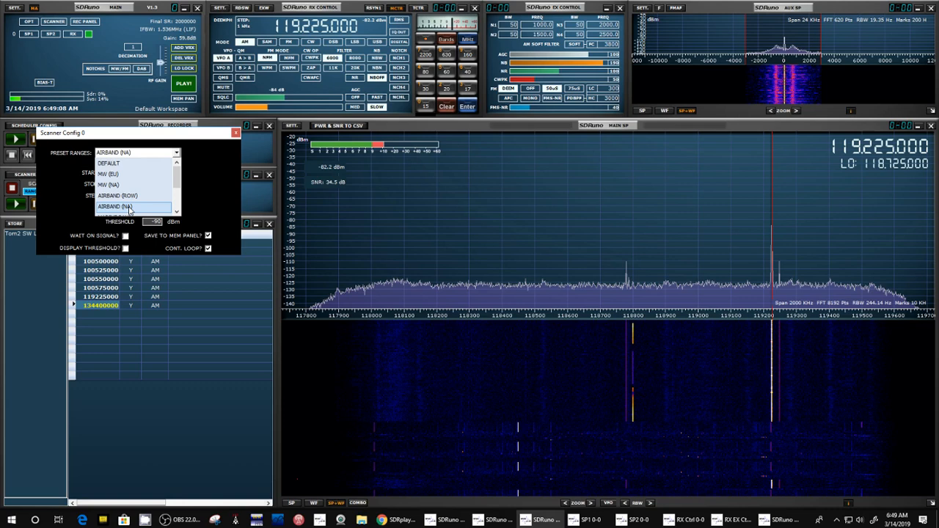
Choose the AIRBAND (AM) preset range in Scanner Config.
click(114, 206)
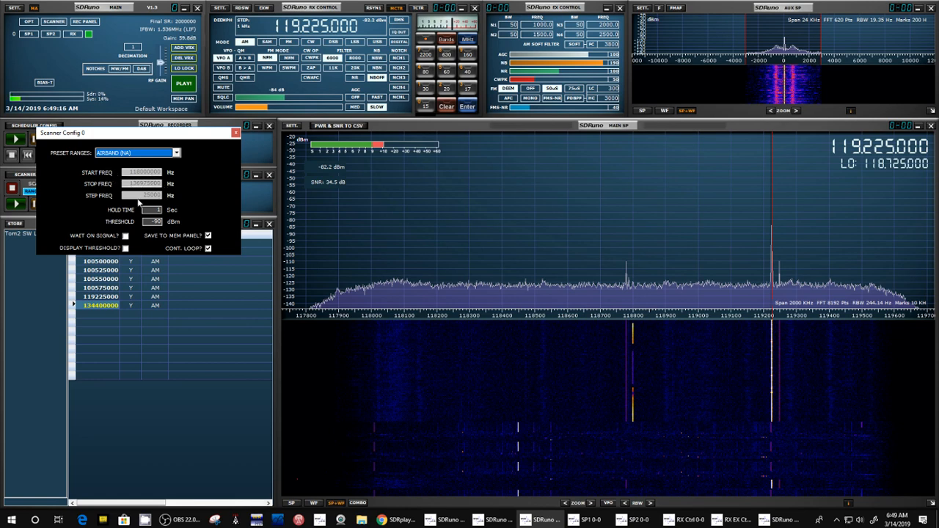
mouse_move(257, 212)
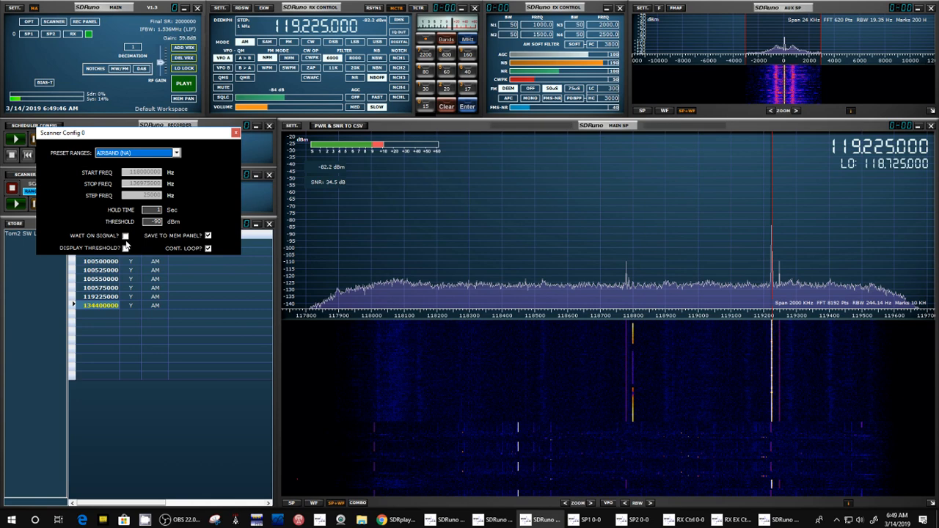
mouse_move(127, 247)
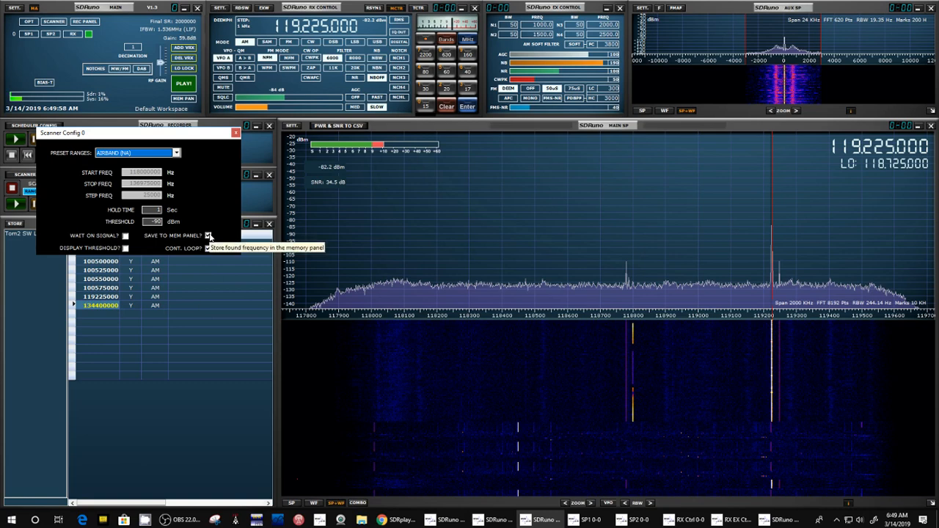
click(209, 235)
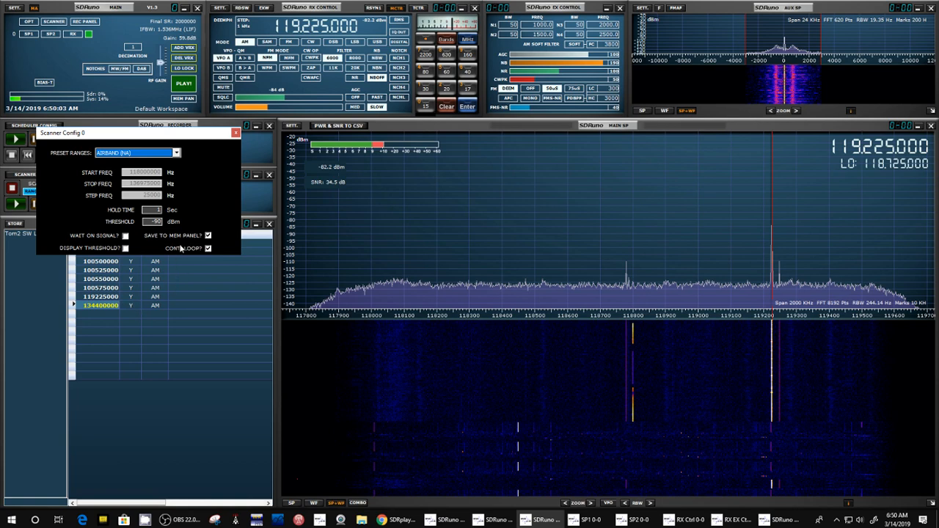
mouse_move(236, 267)
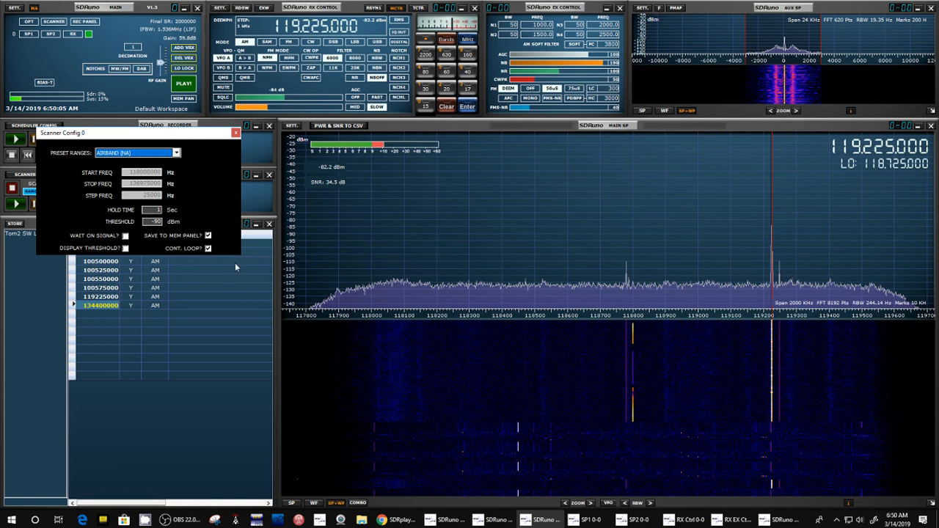
mouse_move(258, 288)
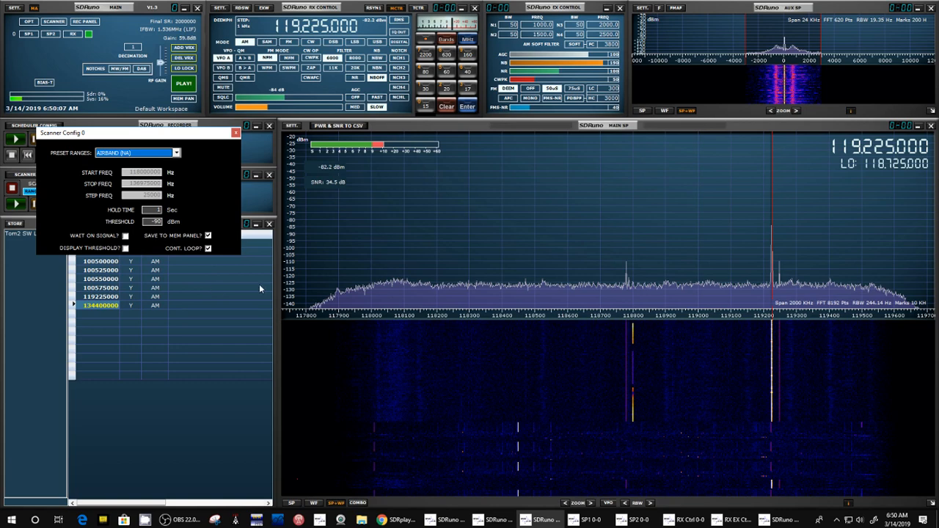
mouse_move(693, 297)
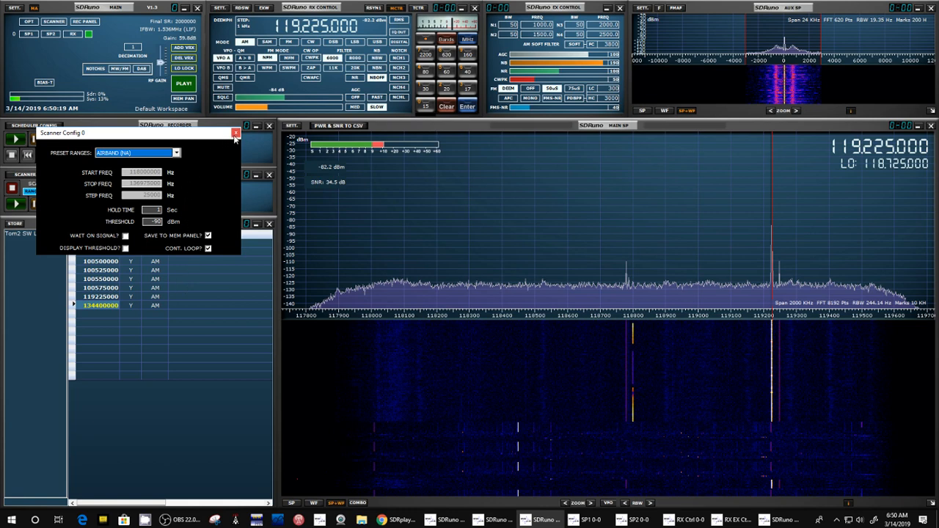
Scan the airband, saving finds like 135.750 and 125.175 MHz to memory, then pause at 119.225 MHz.
click(236, 132)
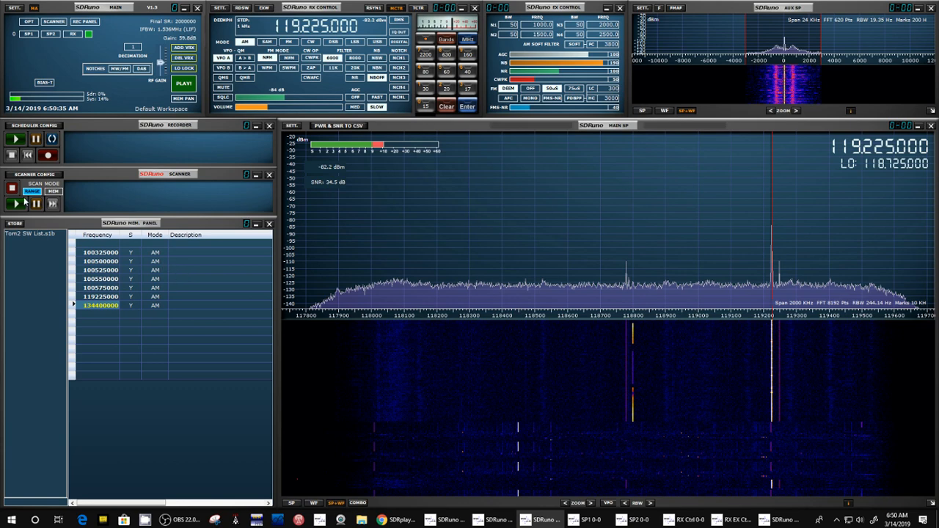
click(16, 202)
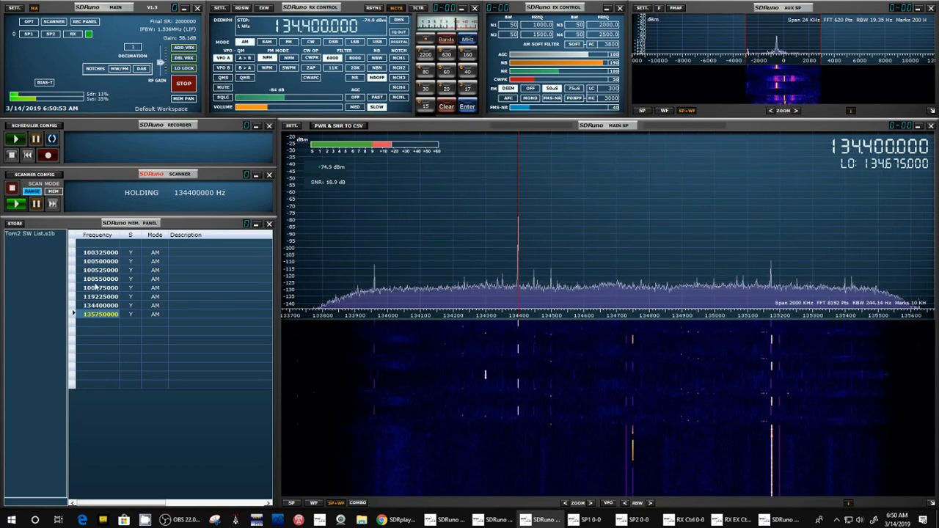
click(100, 324)
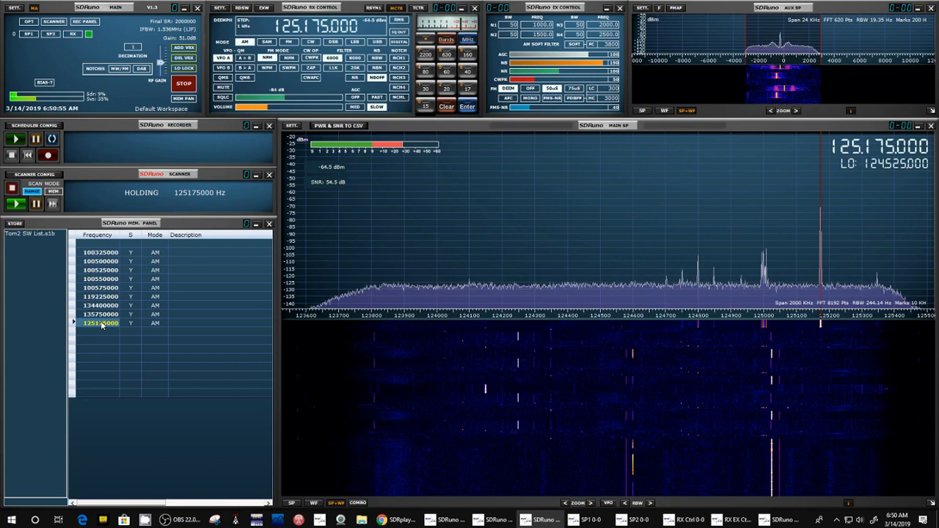
click(100, 306)
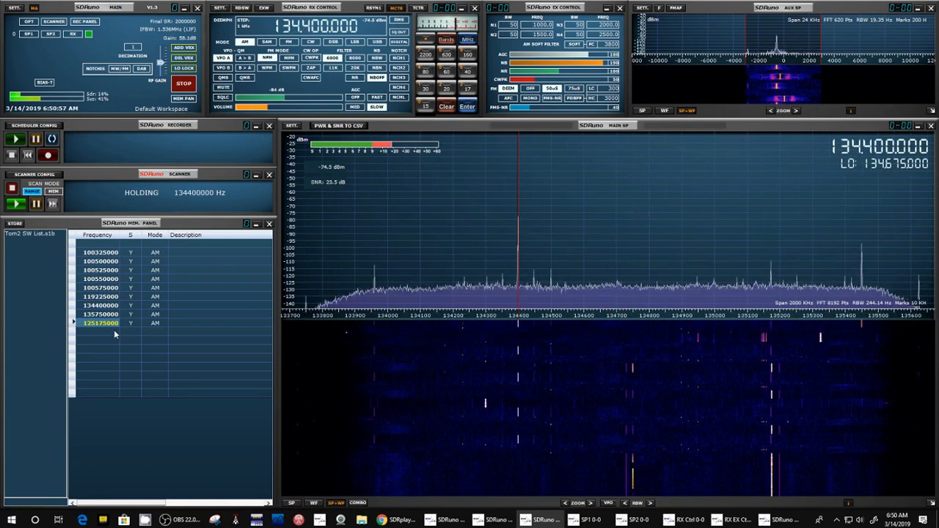
click(35, 204)
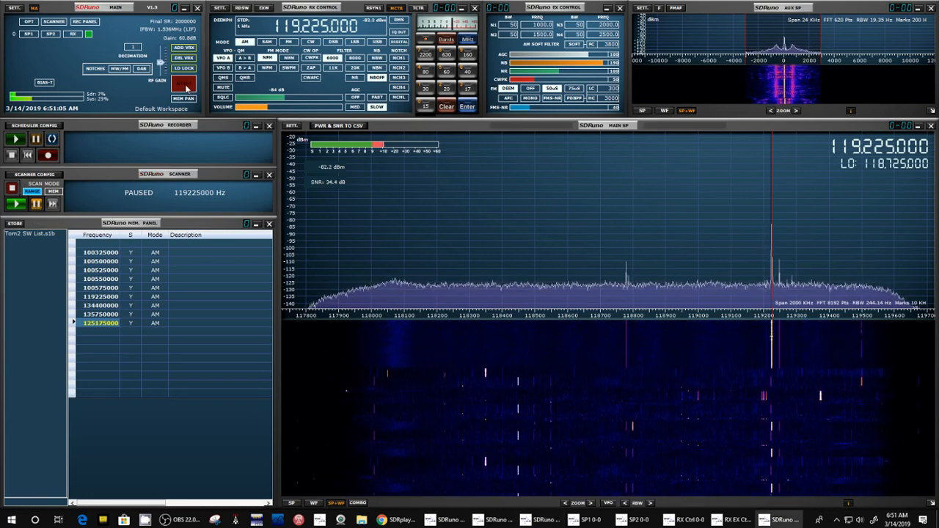
Stop the scan, leaving the receiver on 119.225 MHz with found frequencies in memory.
click(184, 83)
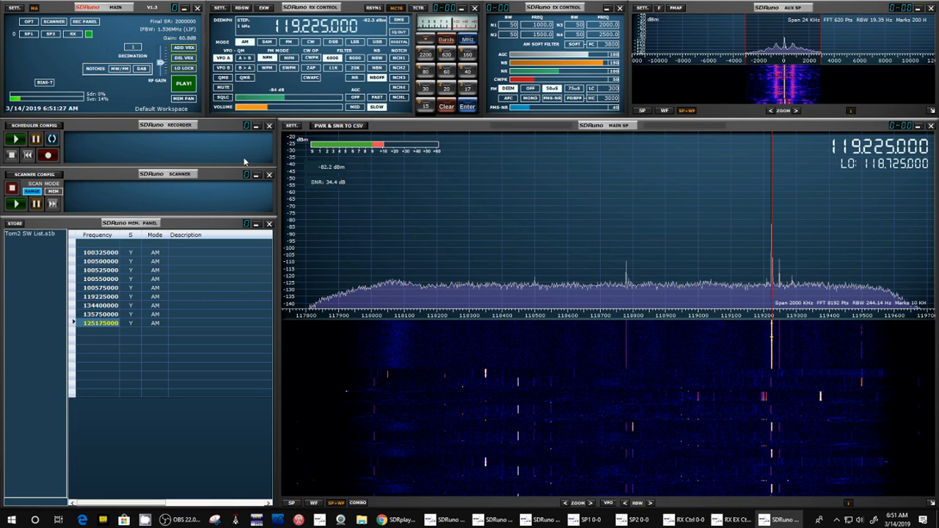
mouse_move(190, 249)
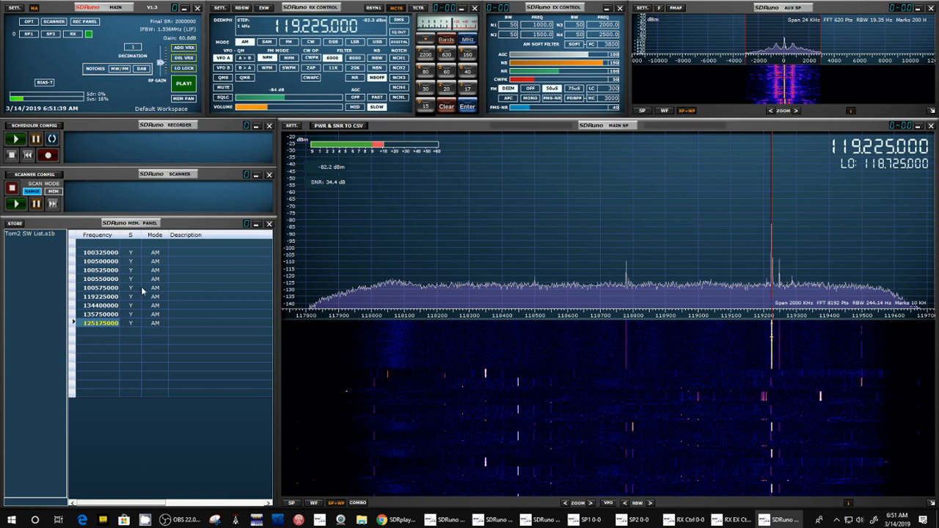
mouse_move(165, 340)
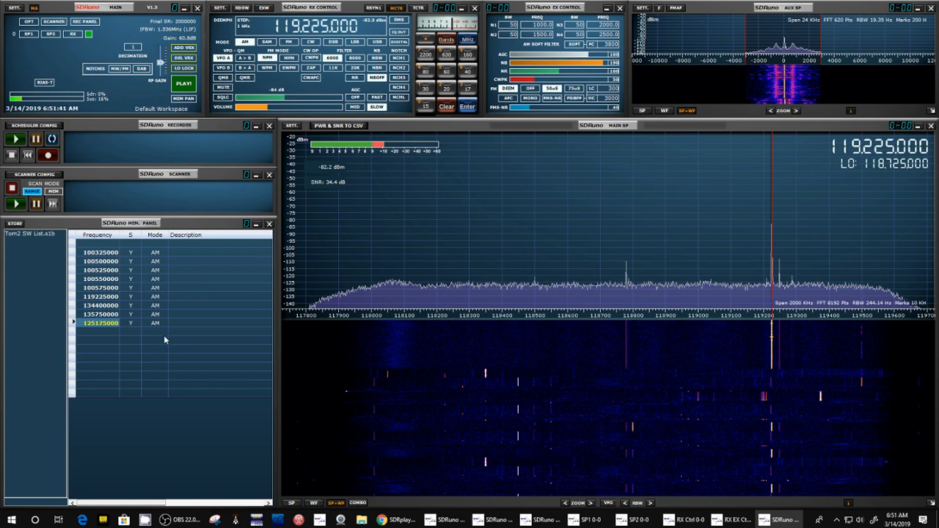
mouse_move(153, 340)
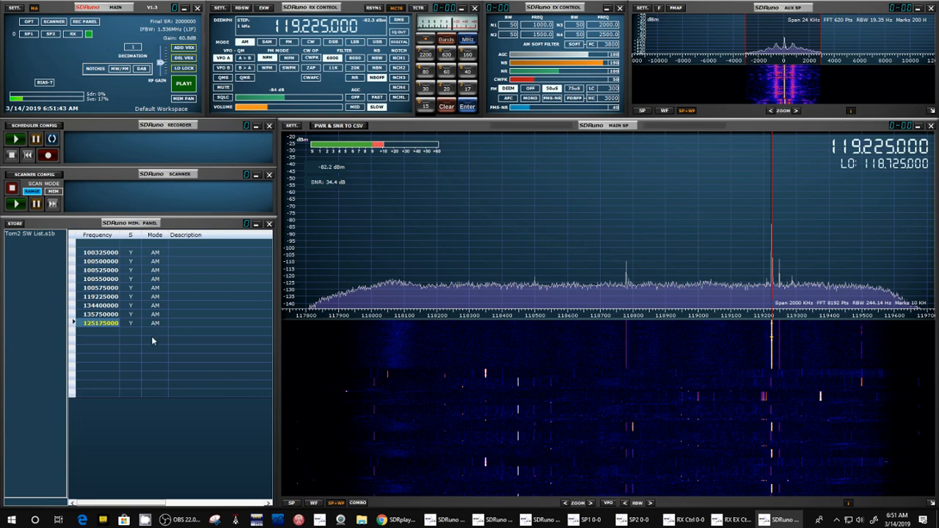
mouse_move(164, 319)
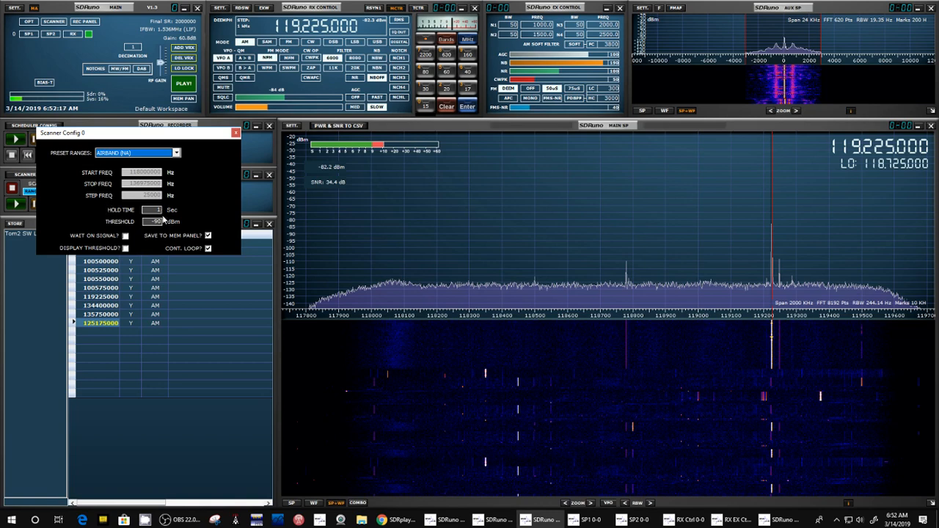
mouse_move(164, 222)
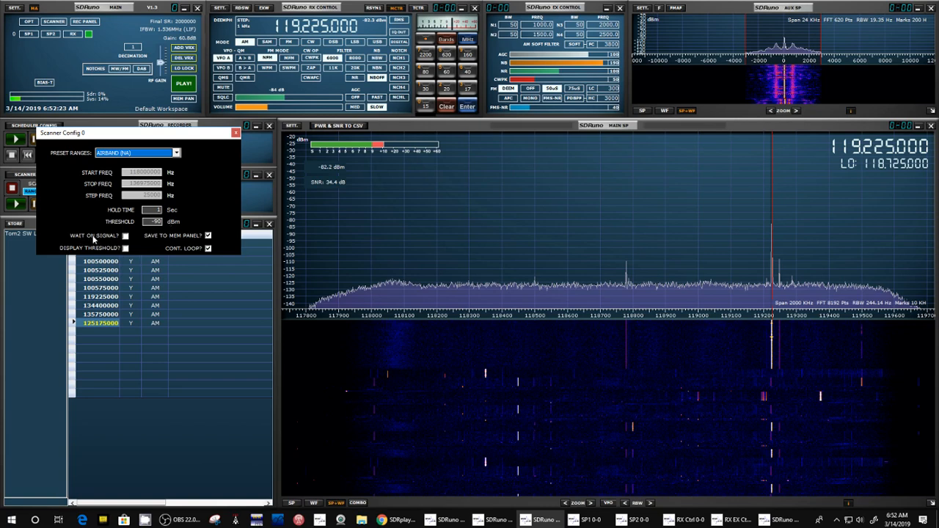
mouse_move(127, 234)
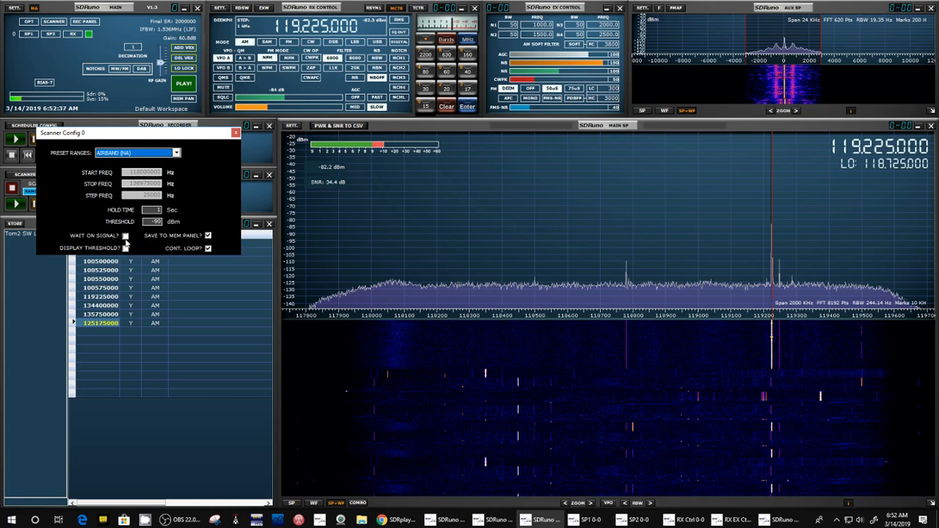
Enable Wait On Signal in Scanner Config and dismiss the dialog.
click(125, 235)
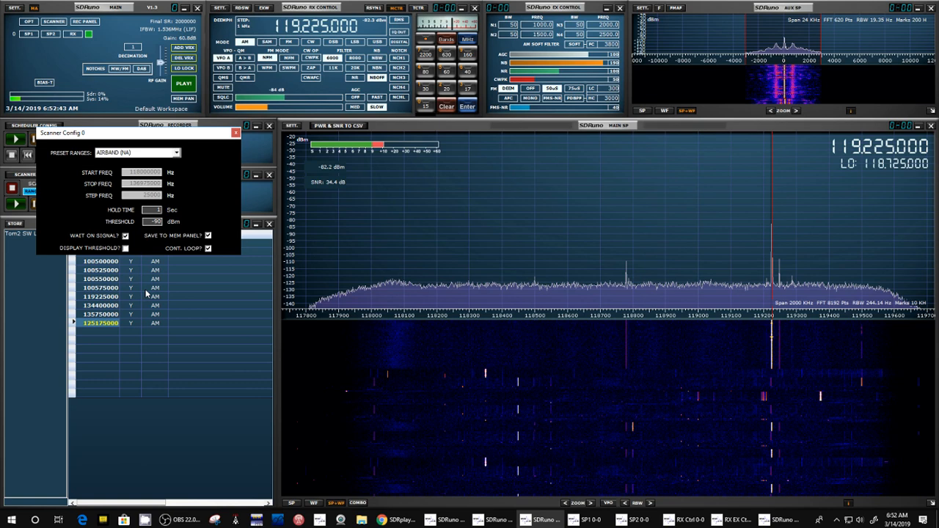
mouse_move(215, 110)
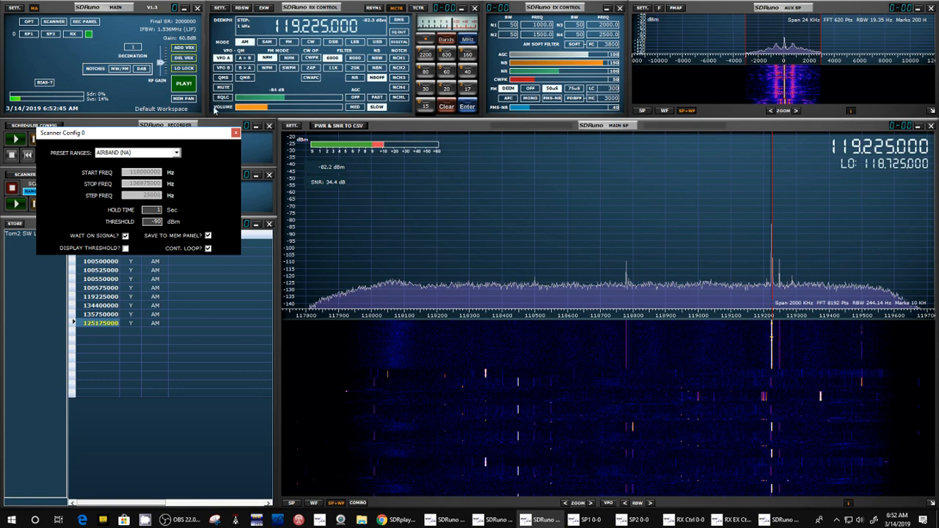
click(235, 132)
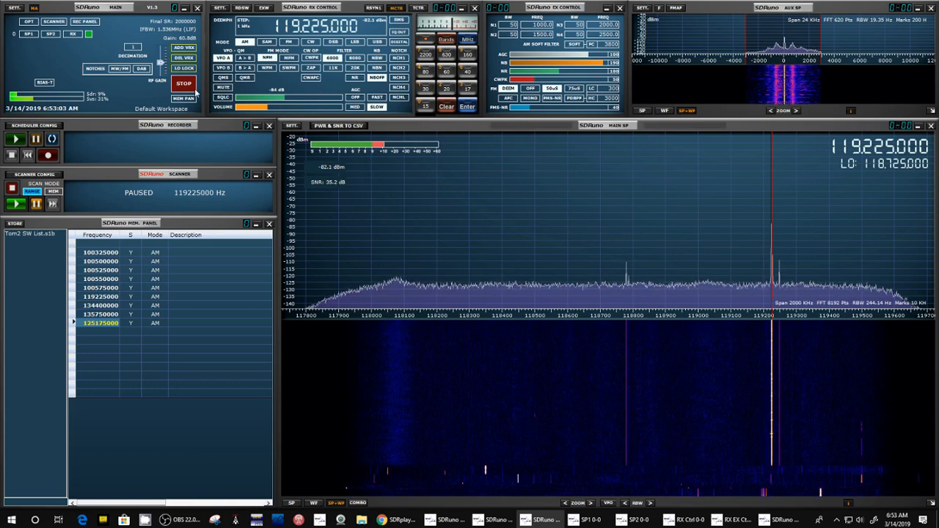
Stop the receiver's signal processing while tuned to 119.225 MHz.
click(182, 83)
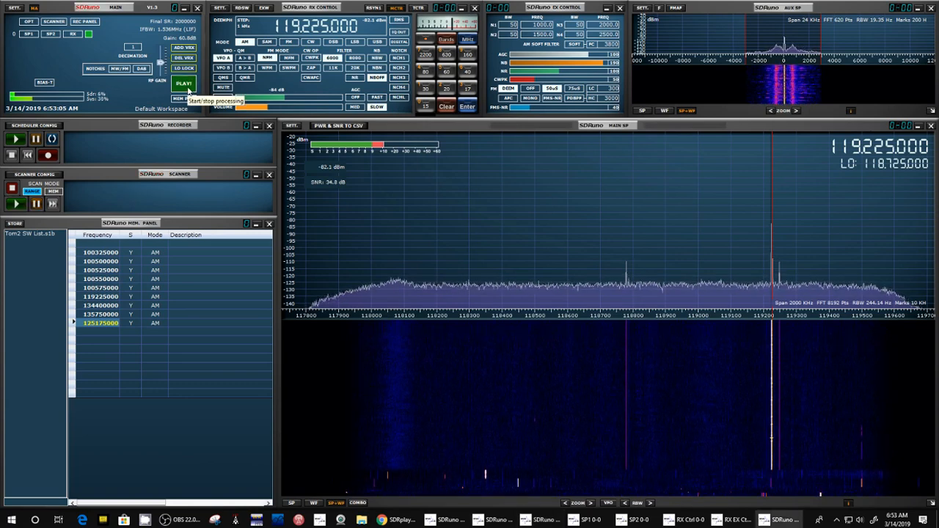